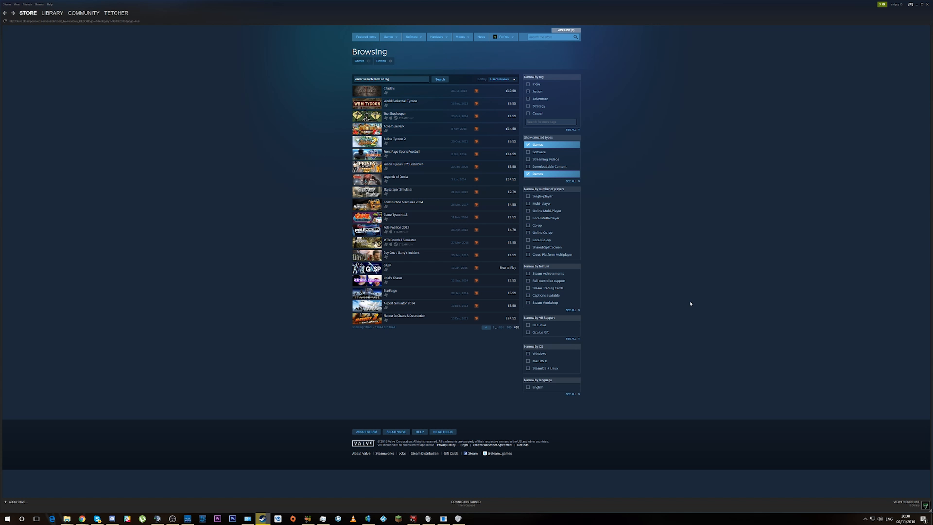
mouse_move(487, 70)
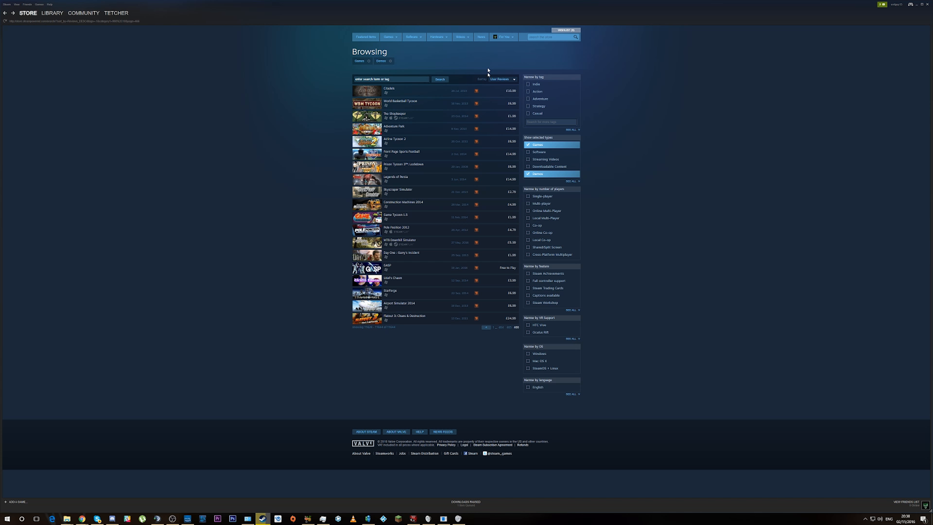
mouse_move(491, 102)
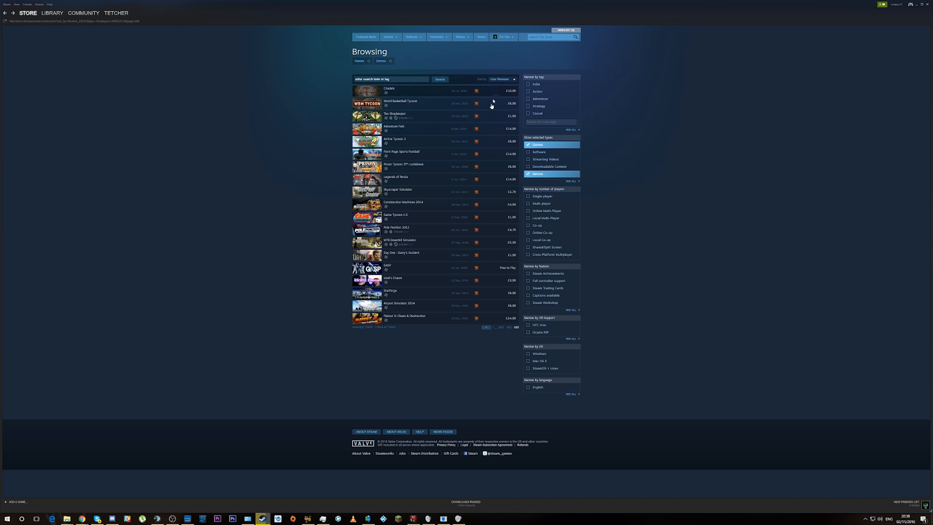
mouse_move(406, 309)
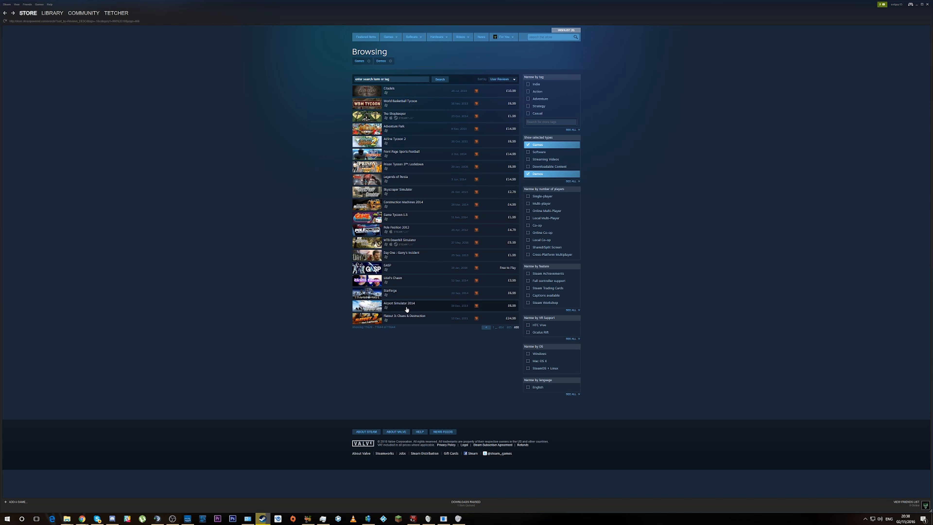
mouse_move(408, 319)
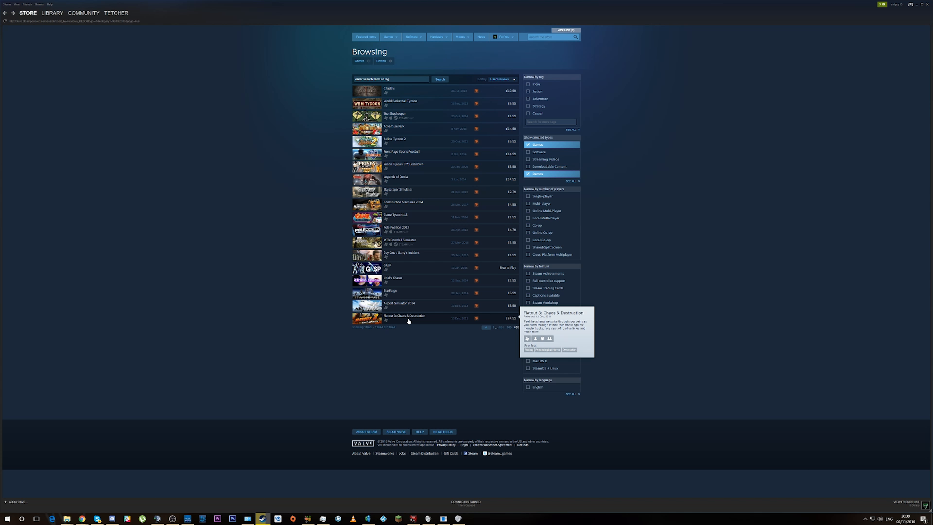
mouse_move(252, 302)
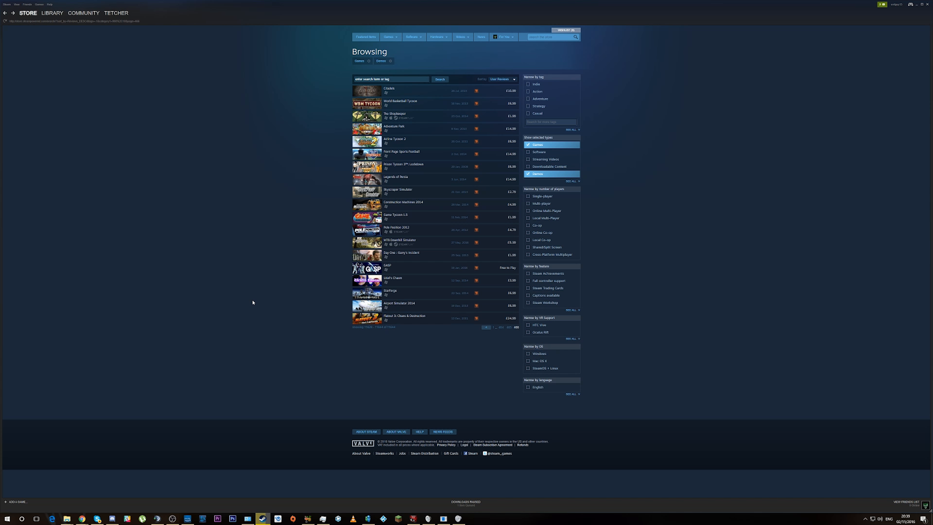
mouse_move(394, 288)
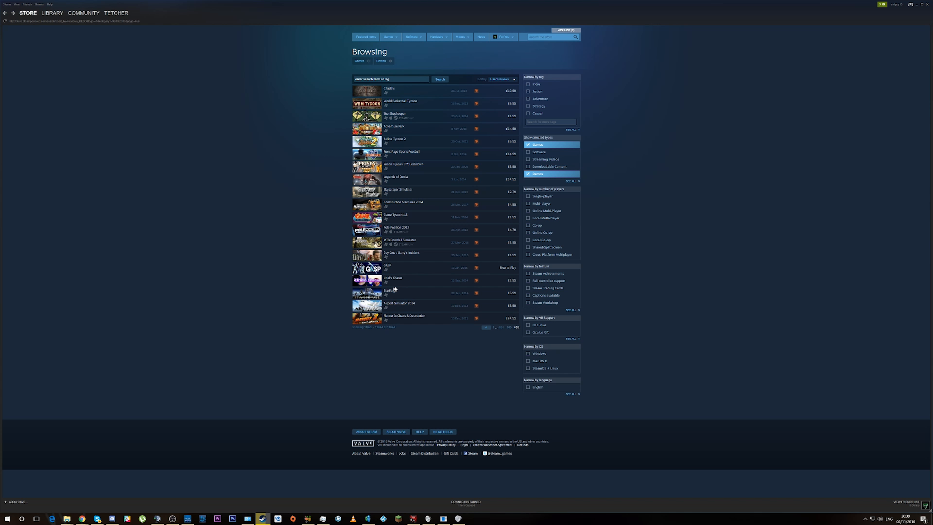
mouse_move(393, 280)
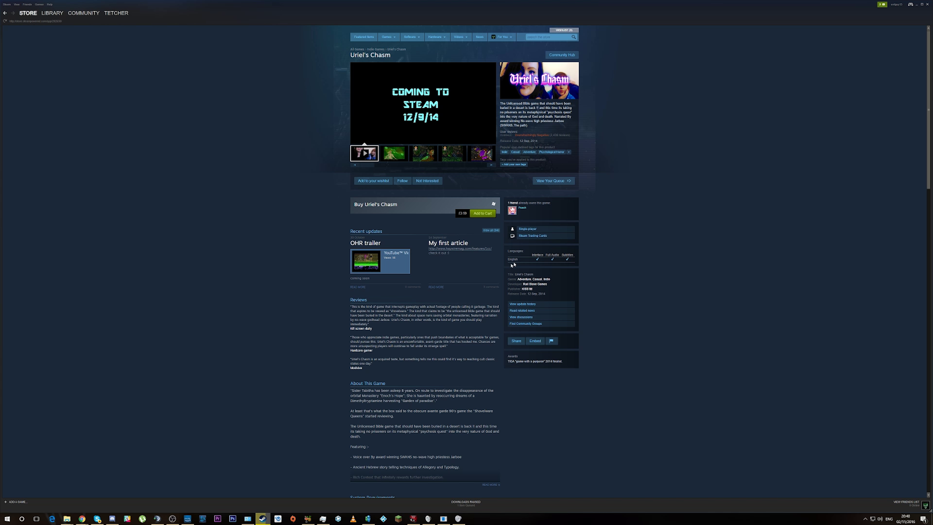
scroll("down", 3)
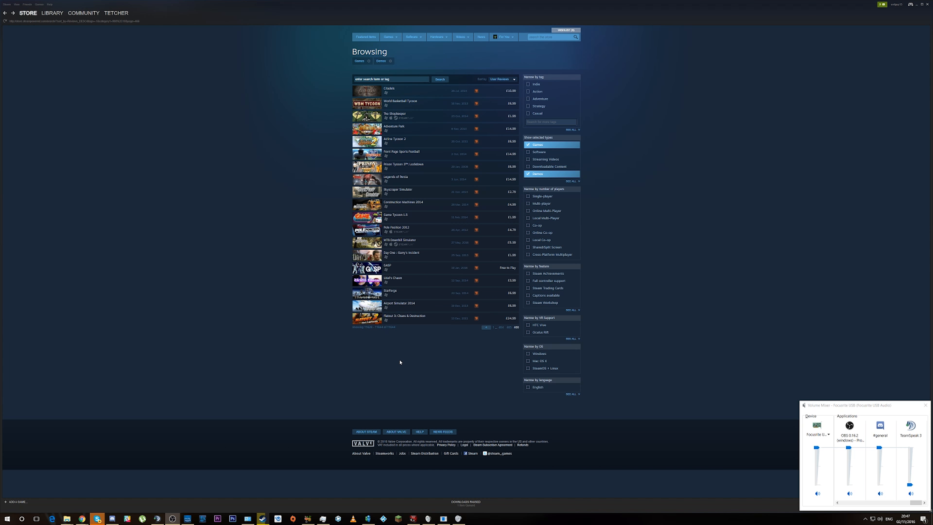
mouse_move(405, 263)
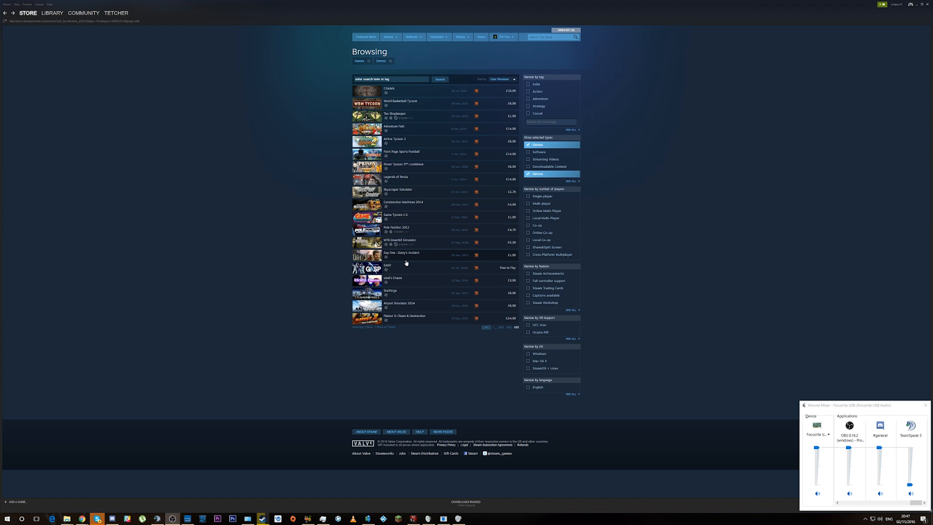
mouse_move(387, 267)
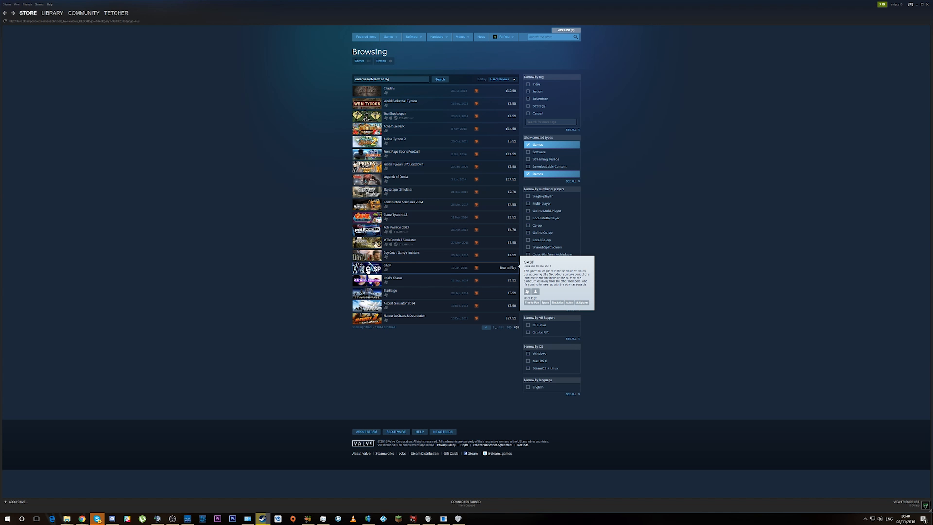
left_click(387, 266)
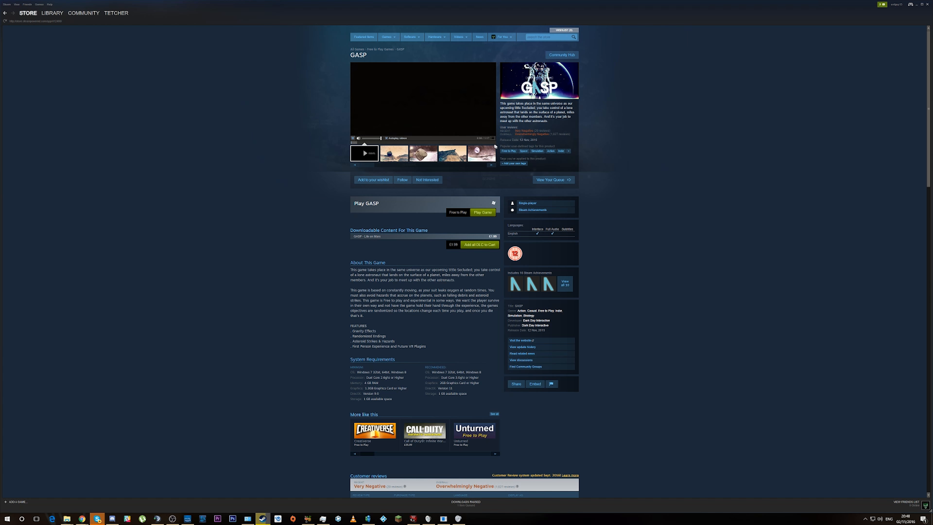
left_click(482, 212)
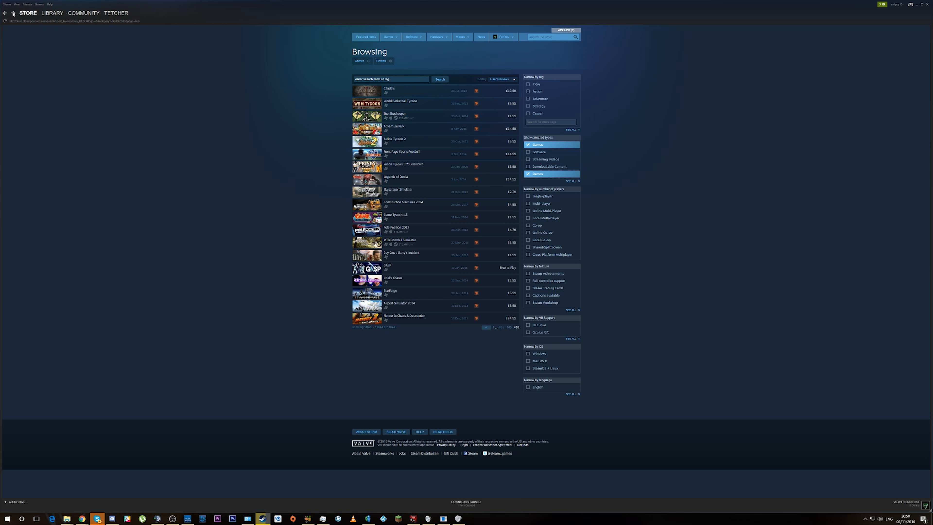
- Reopen the GASP store page and scroll between its trailer and Very Negative customer reviews
left_click(387, 265)
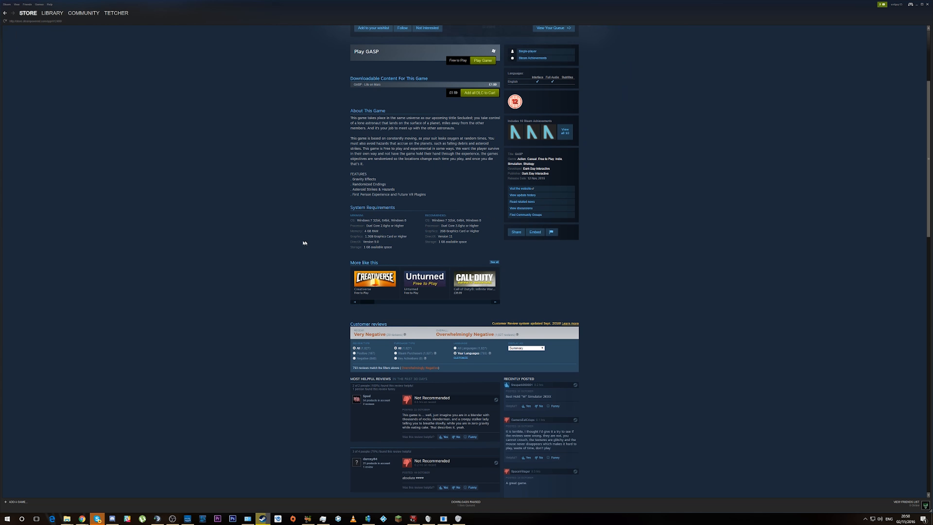
scroll("down", 3)
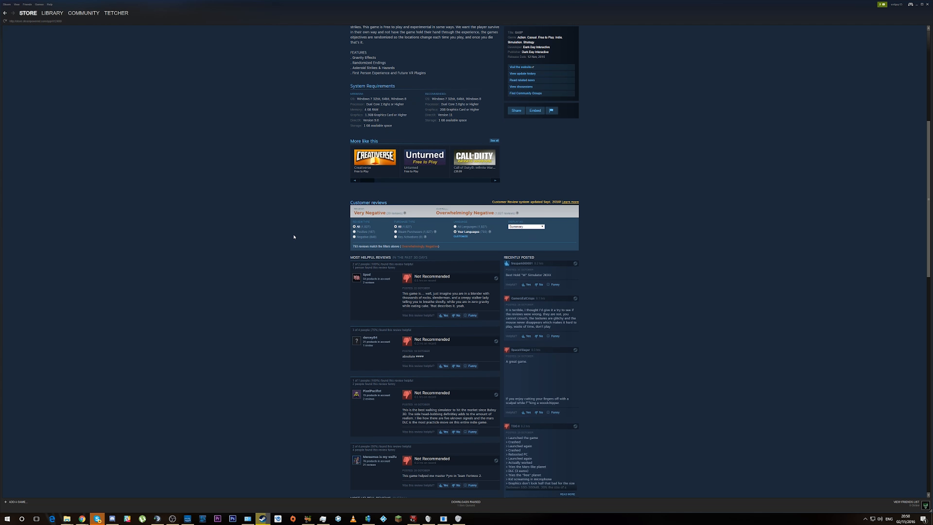
scroll("up", 3)
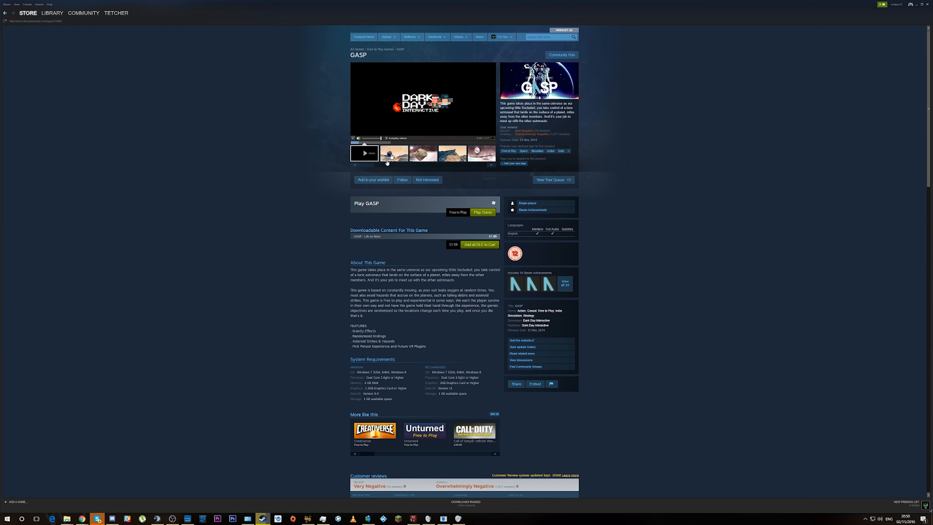
scroll("down", 3)
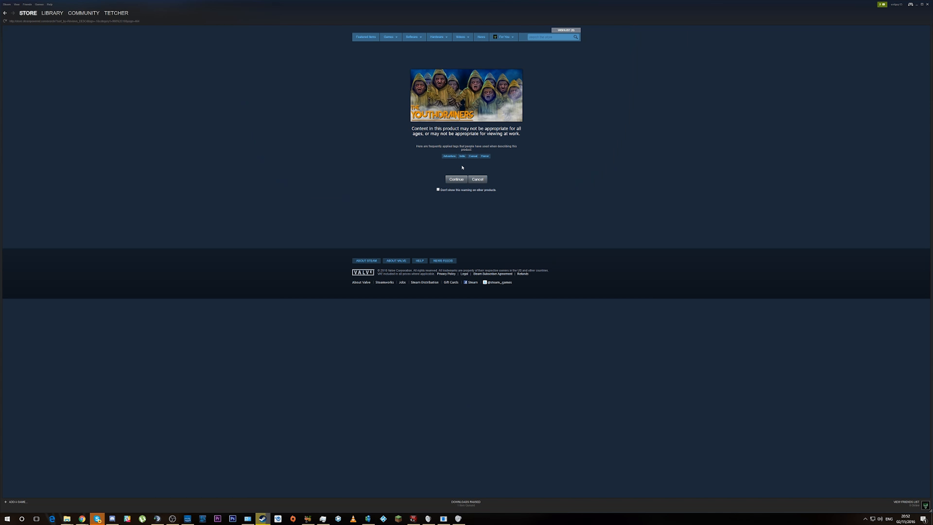
mouse_move(476, 142)
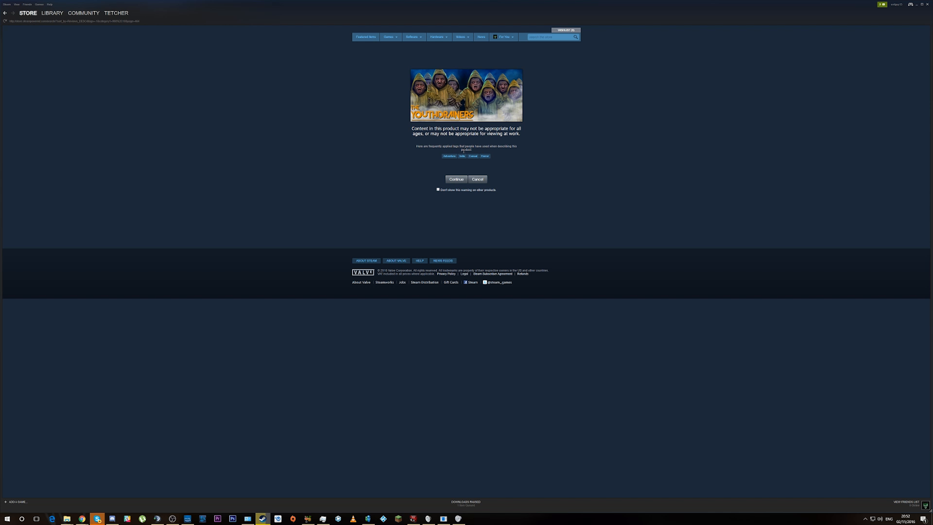
mouse_move(448, 143)
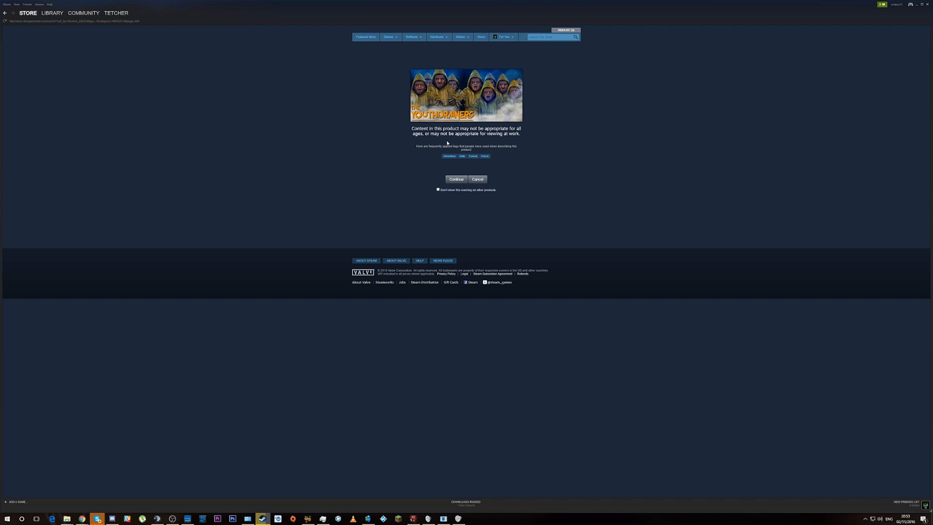
- Cancel the mature-content warning to return to the filtered browse list
left_click(476, 180)
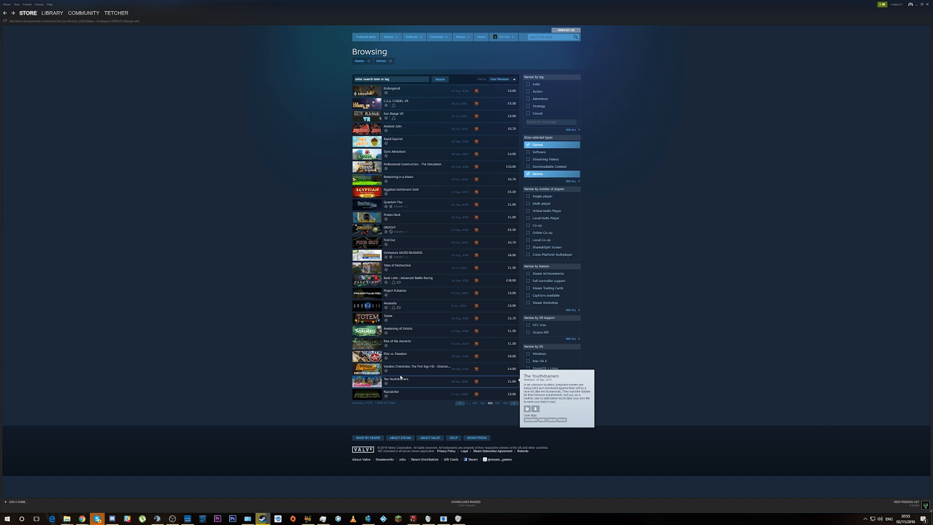
- Open The Youthdrainers store page and continue past its mature-content warning
left_click(395, 381)
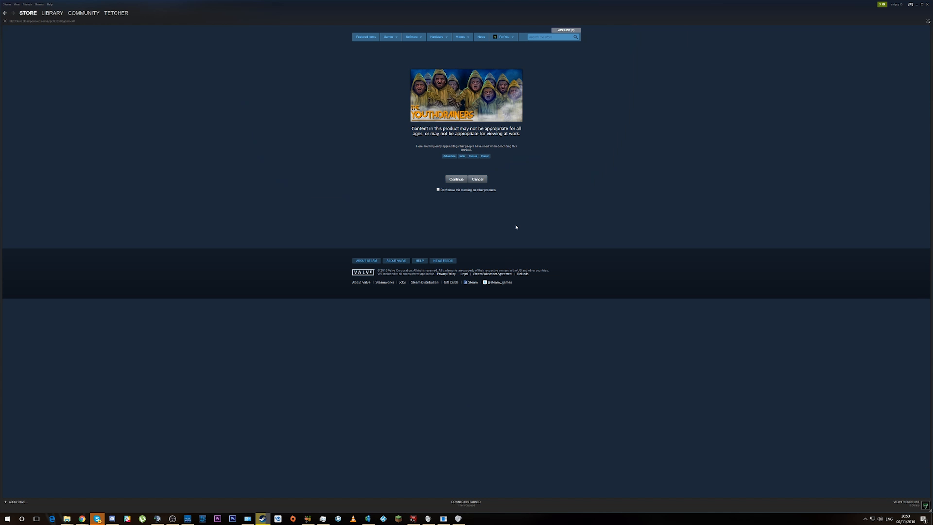
left_click(455, 180)
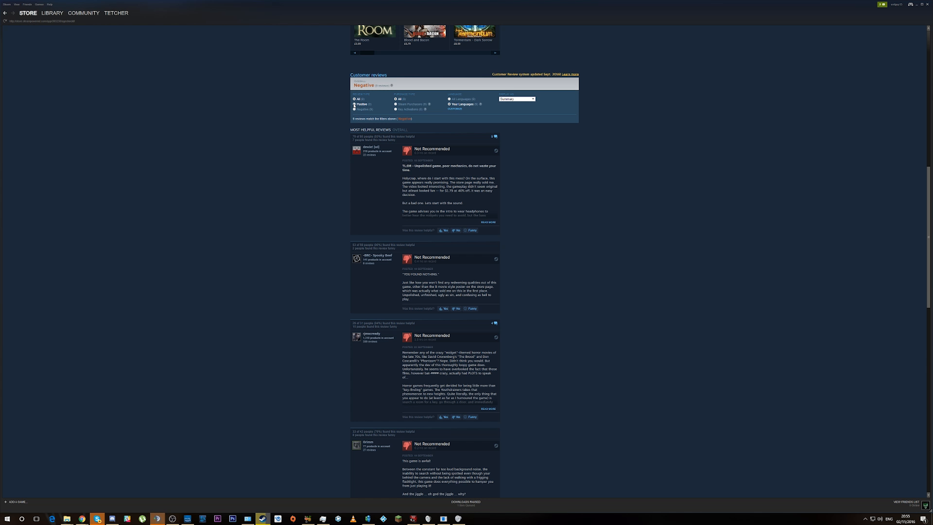
- Play The Youthdrainers trailer from the second thumbnail and scroll to its About This Game description
scroll("up", 3)
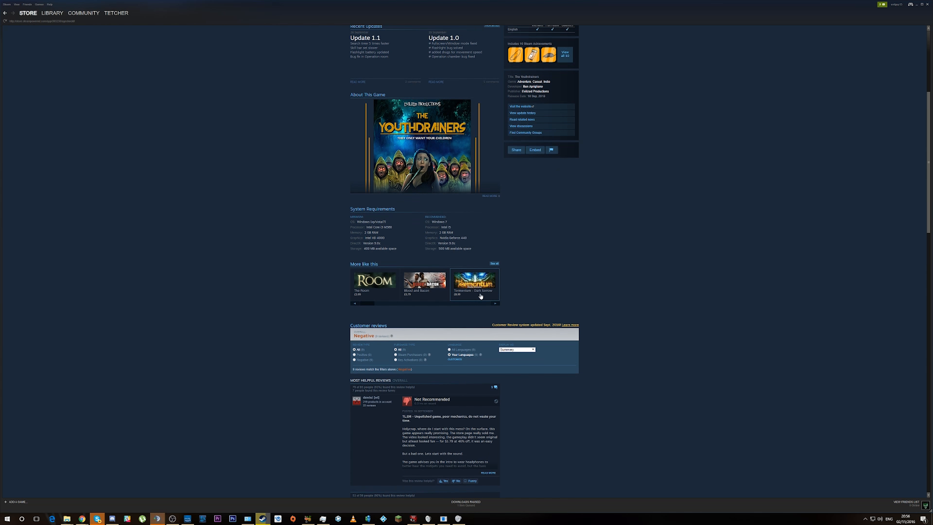
scroll("up", 3)
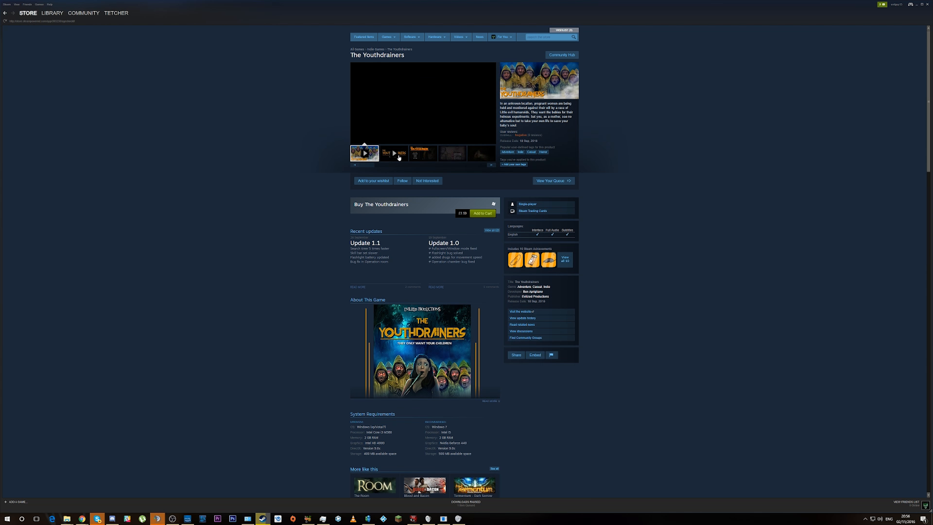
left_click(393, 153)
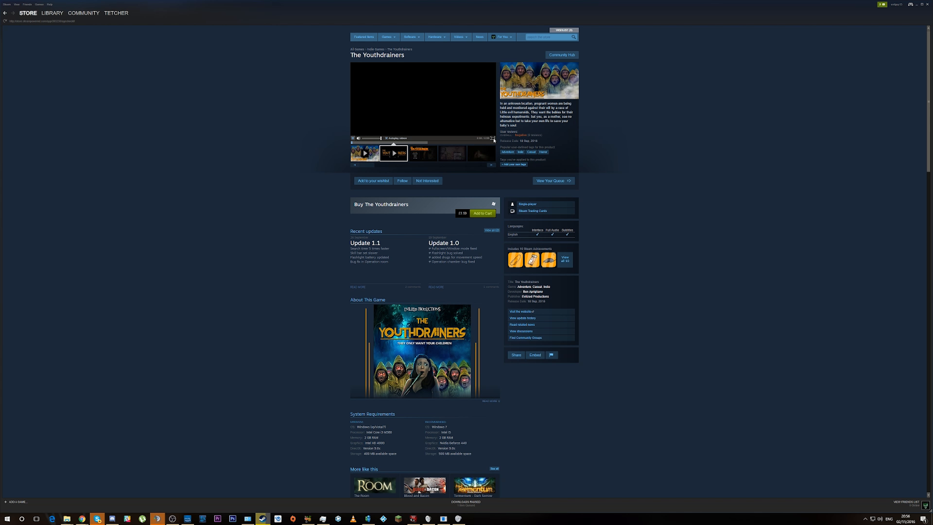
scroll("down", 3)
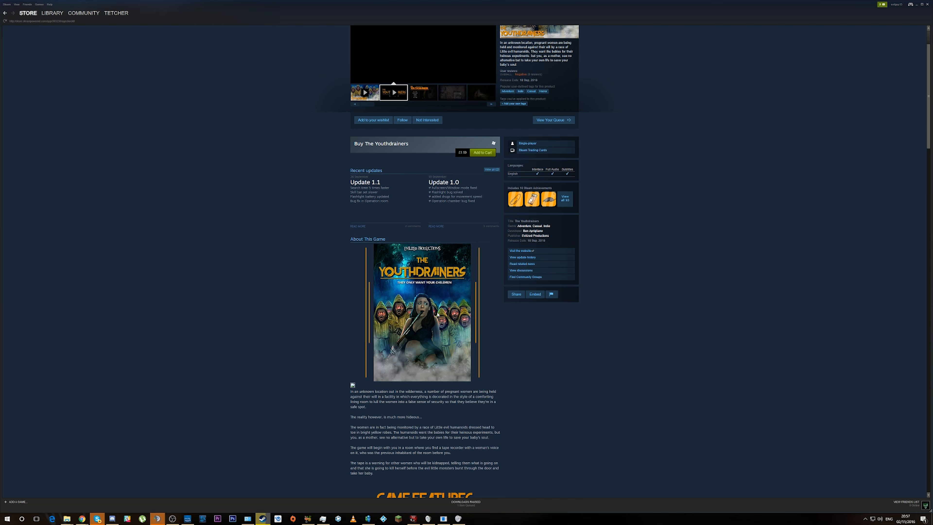
left_click(420, 313)
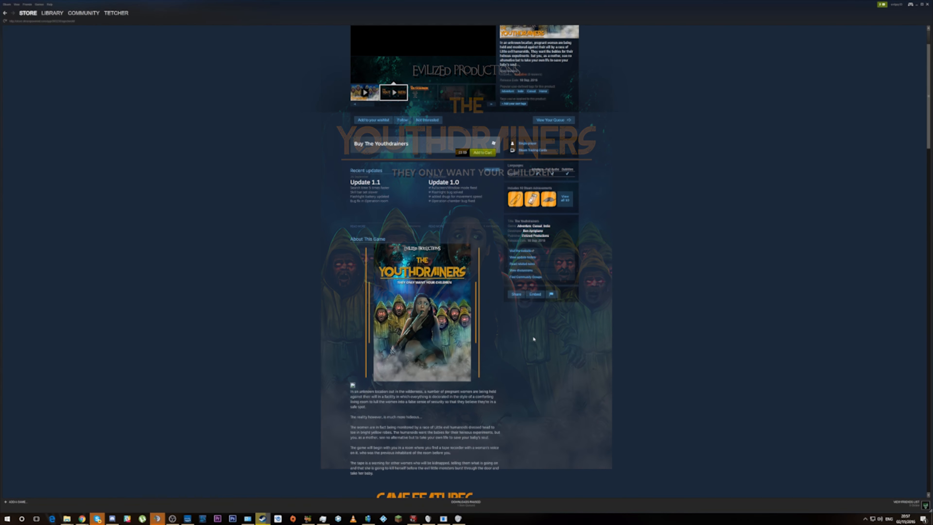
scroll("down", 3)
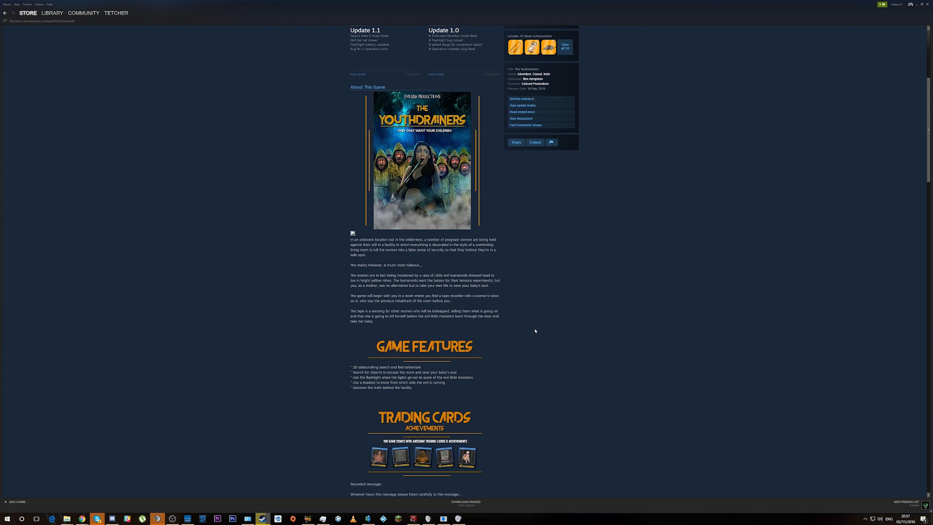
mouse_move(527, 329)
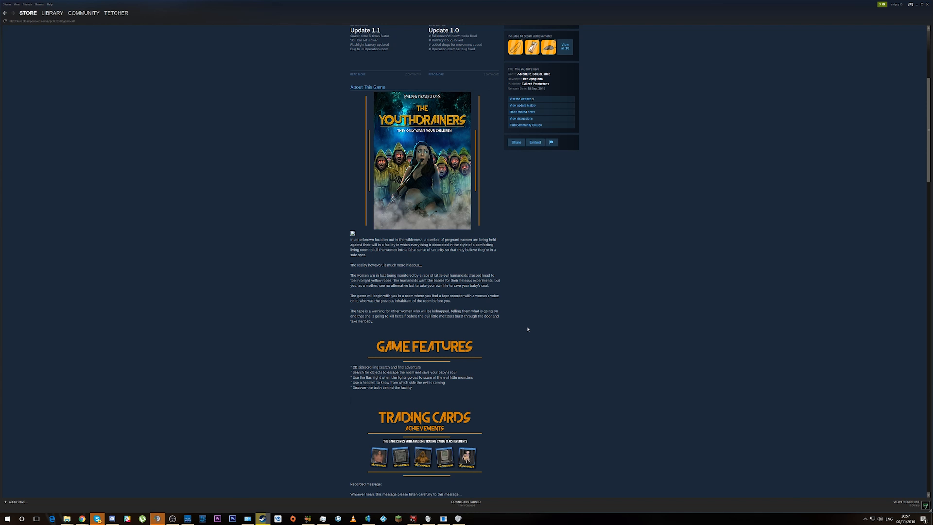
scroll("up", 3)
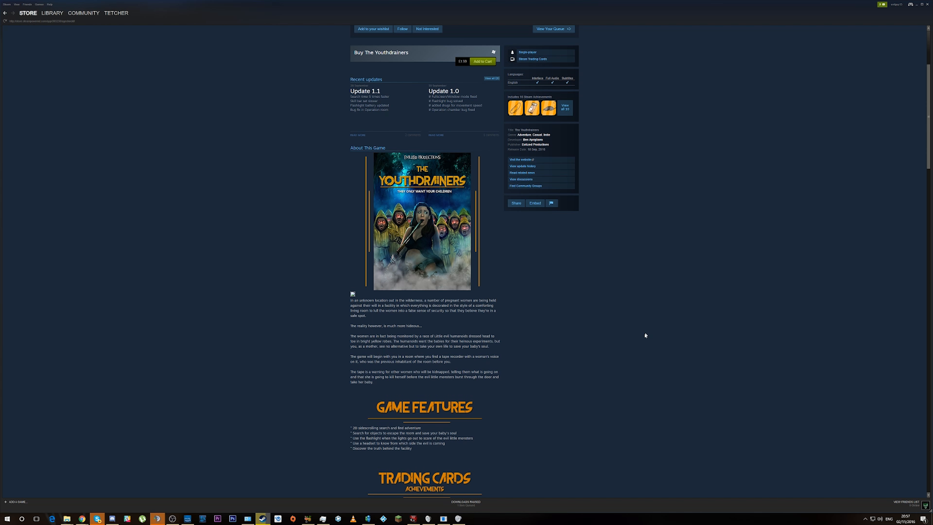
scroll("up", 3)
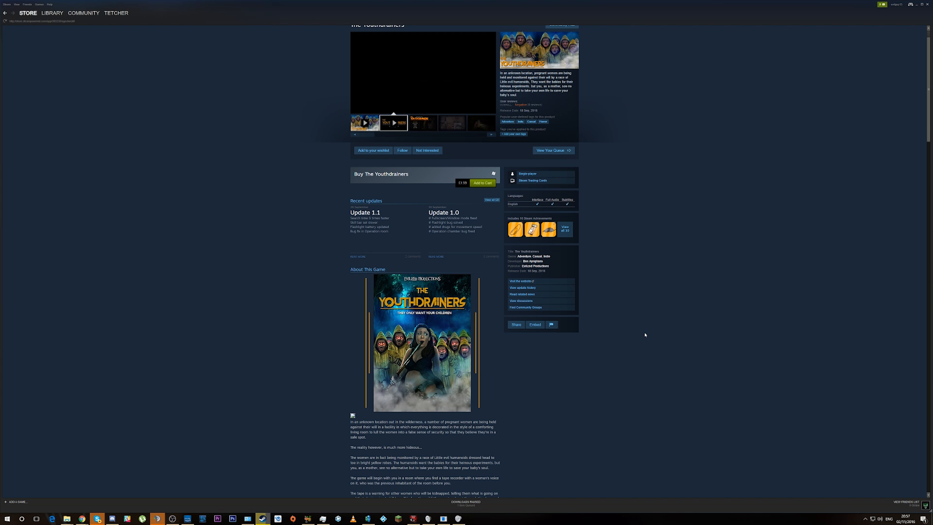